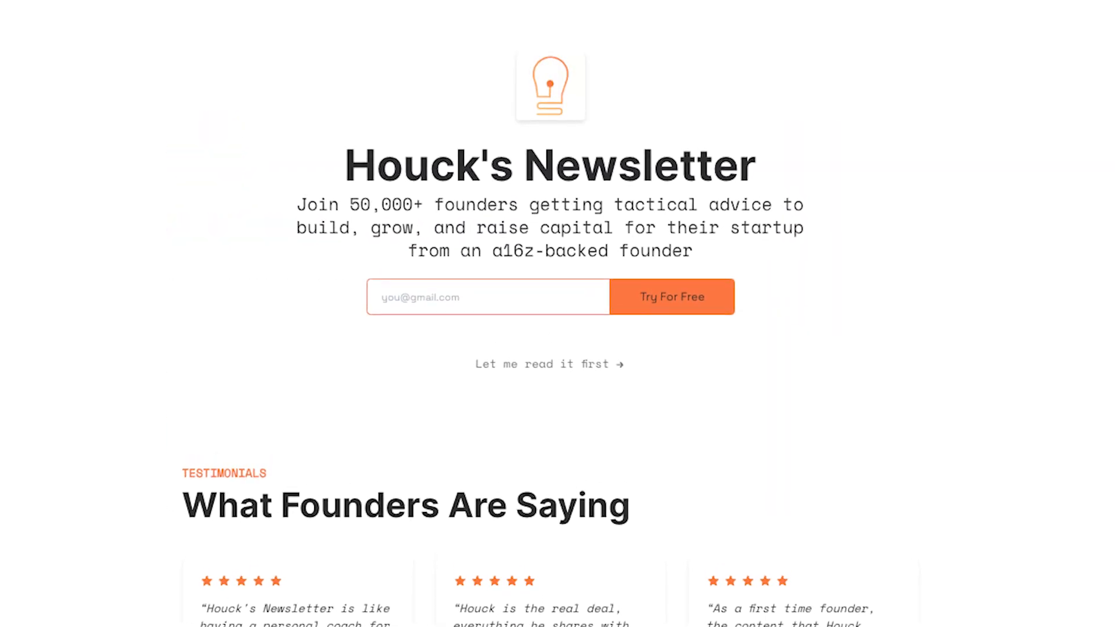
Step: Turn on 'Require Double Opt-In?' in the Publication settings so new signups confirm their email
left_click(548, 364)
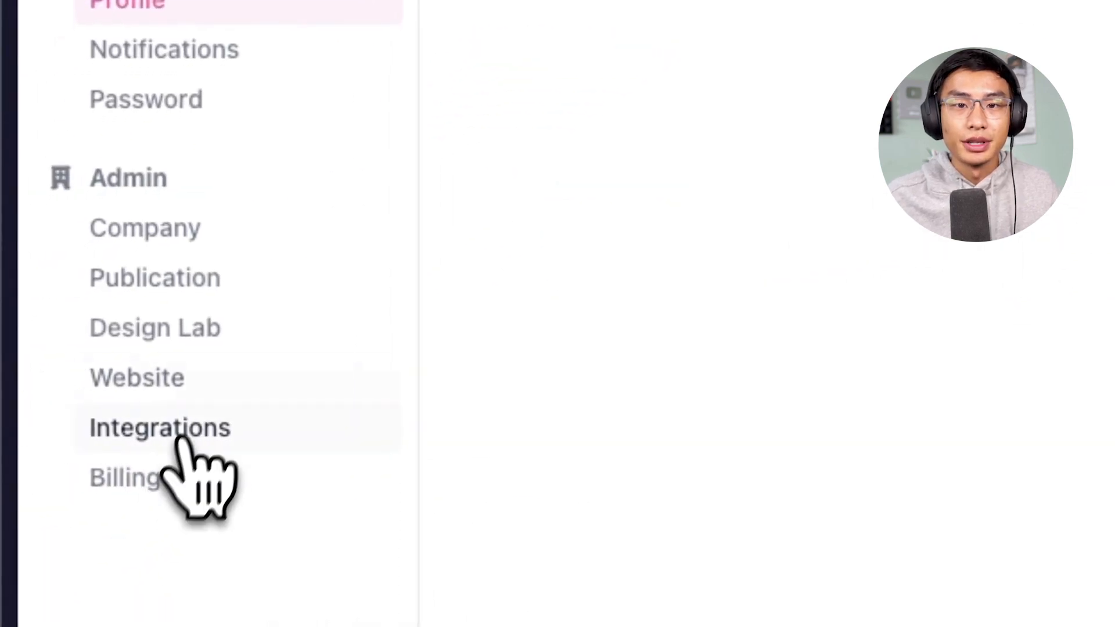
left_click(154, 278)
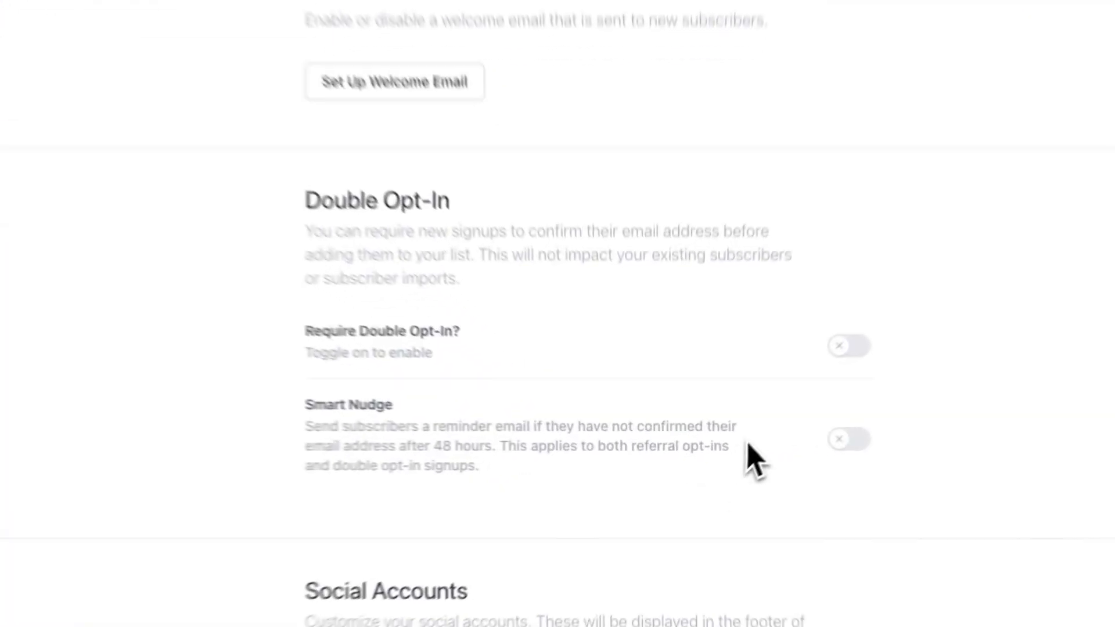
left_click(847, 346)
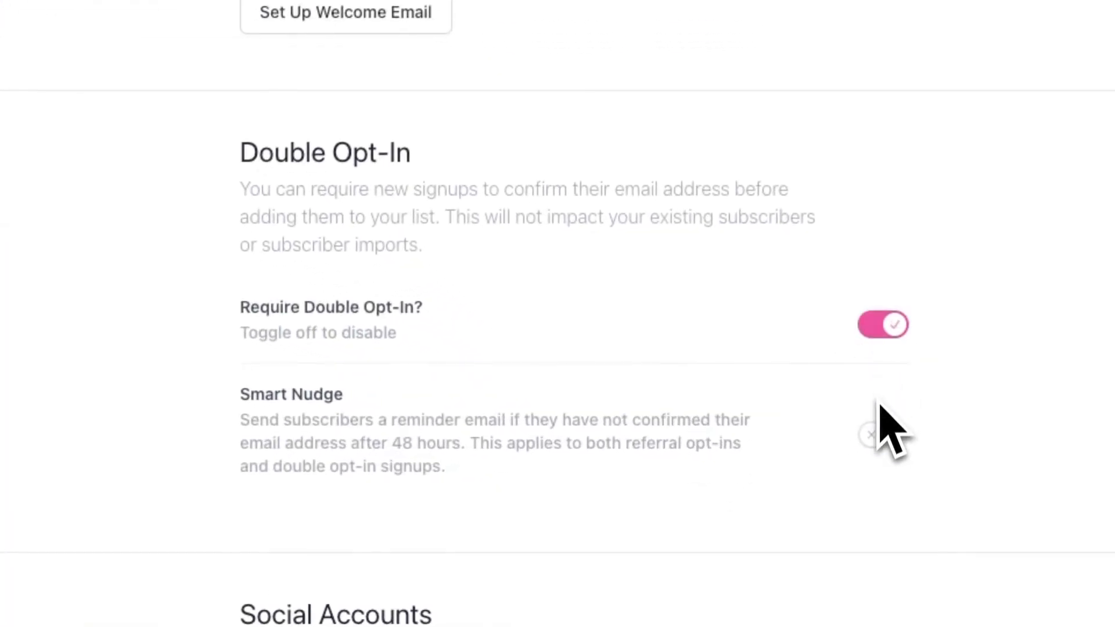
left_click(881, 434)
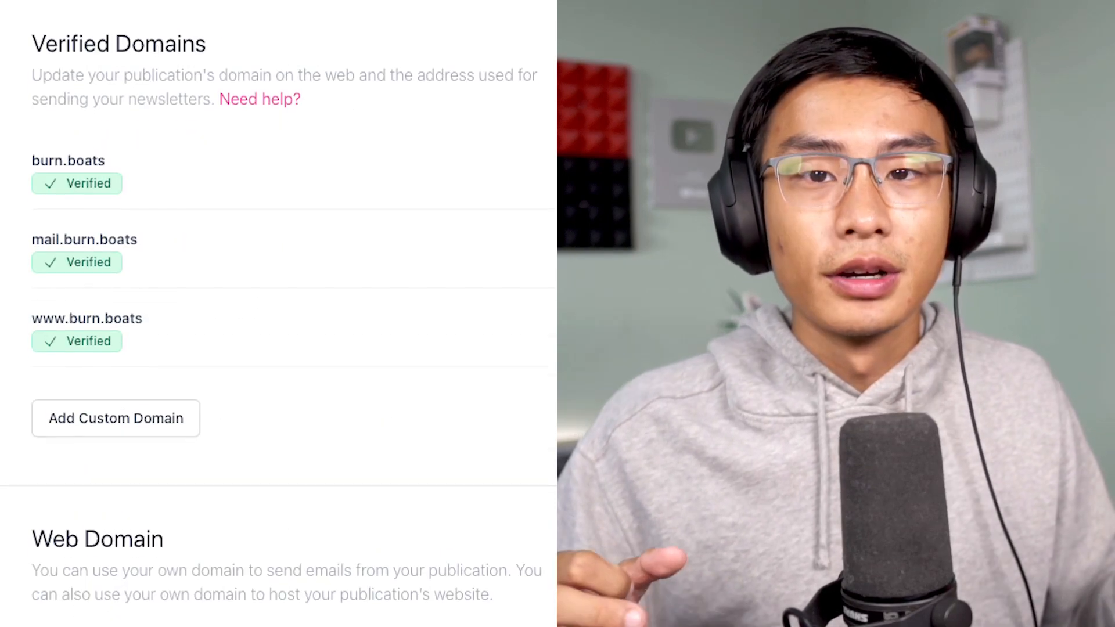
Step: Review the Domains section and visit the Import Content settings before returning to general settings
scroll("down", 3)
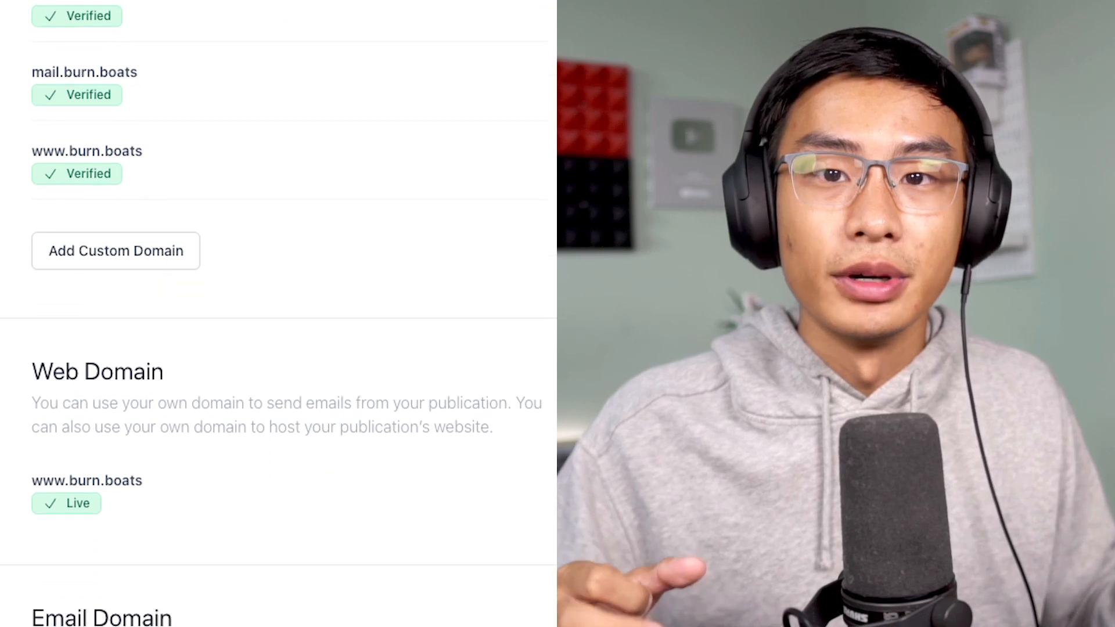
left_click(188, 77)
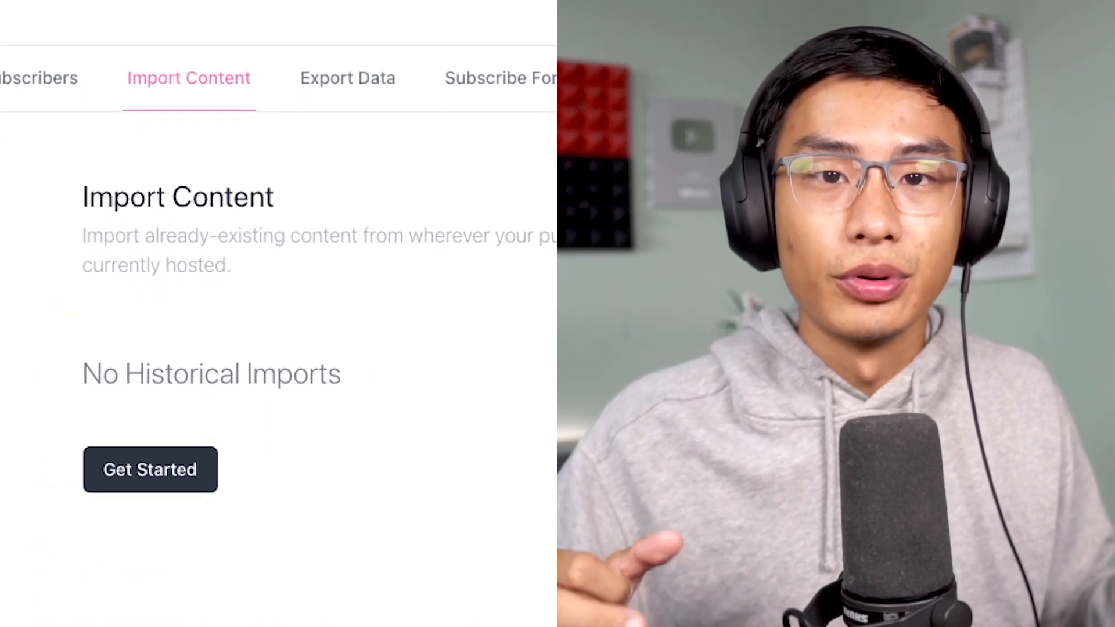
left_click(37, 78)
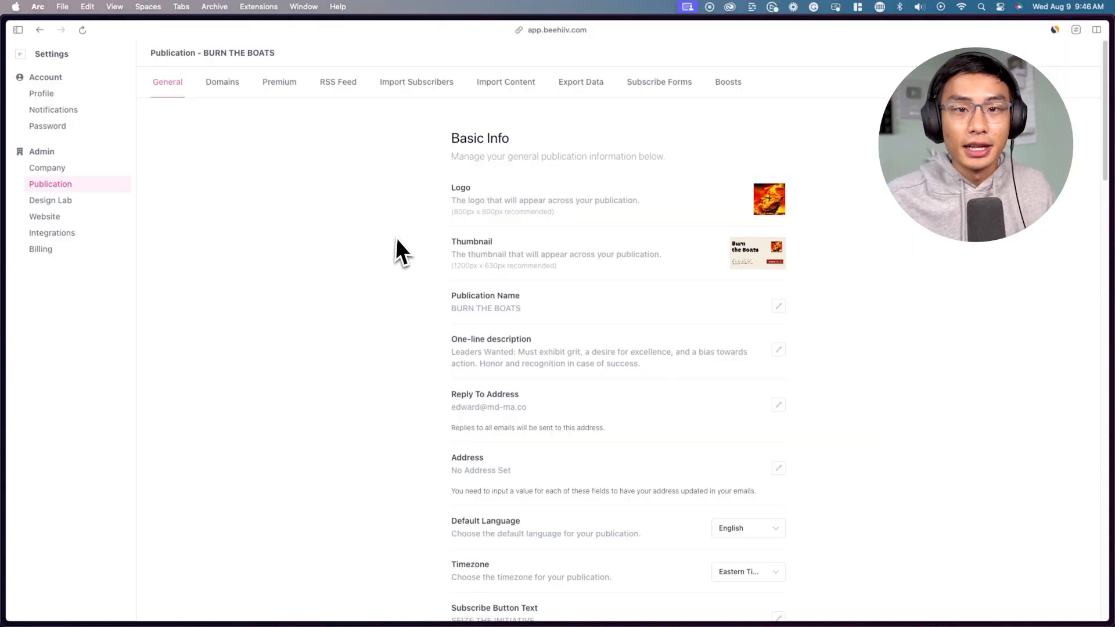
Step: Adjust the website theme in Design Lab's 'Set Your Theme' and save the changes
left_click(50, 200)
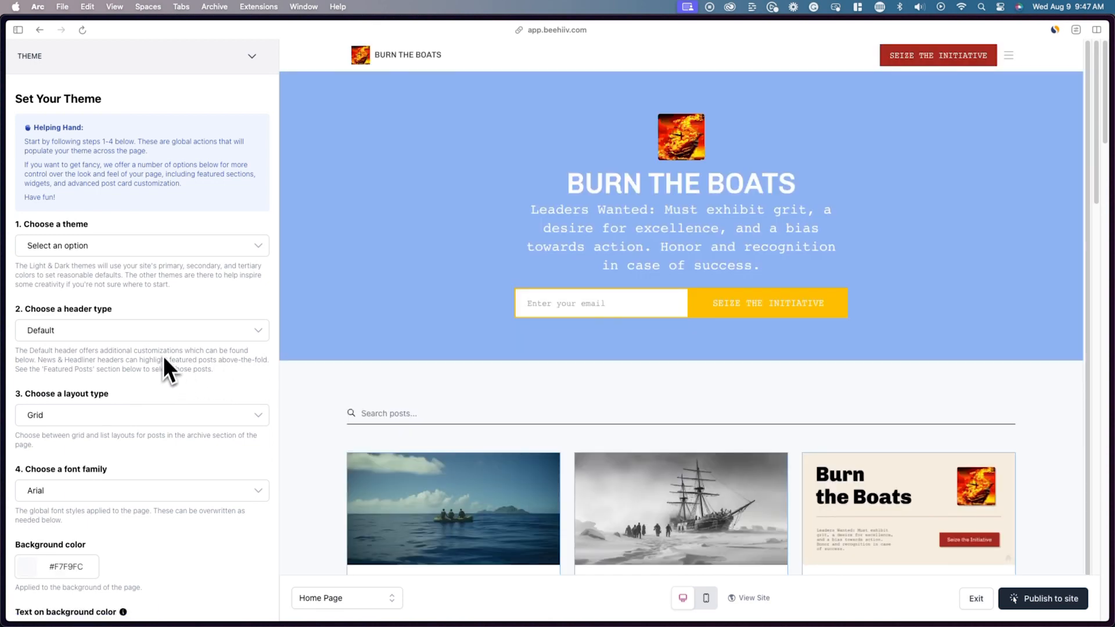
left_click(141, 330)
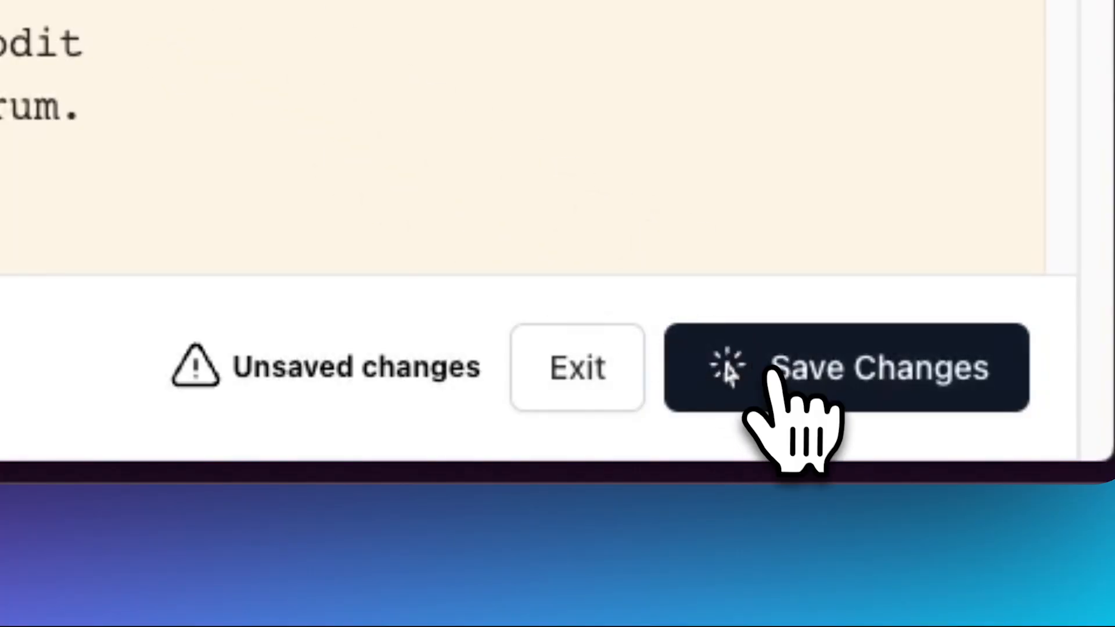
left_click(847, 369)
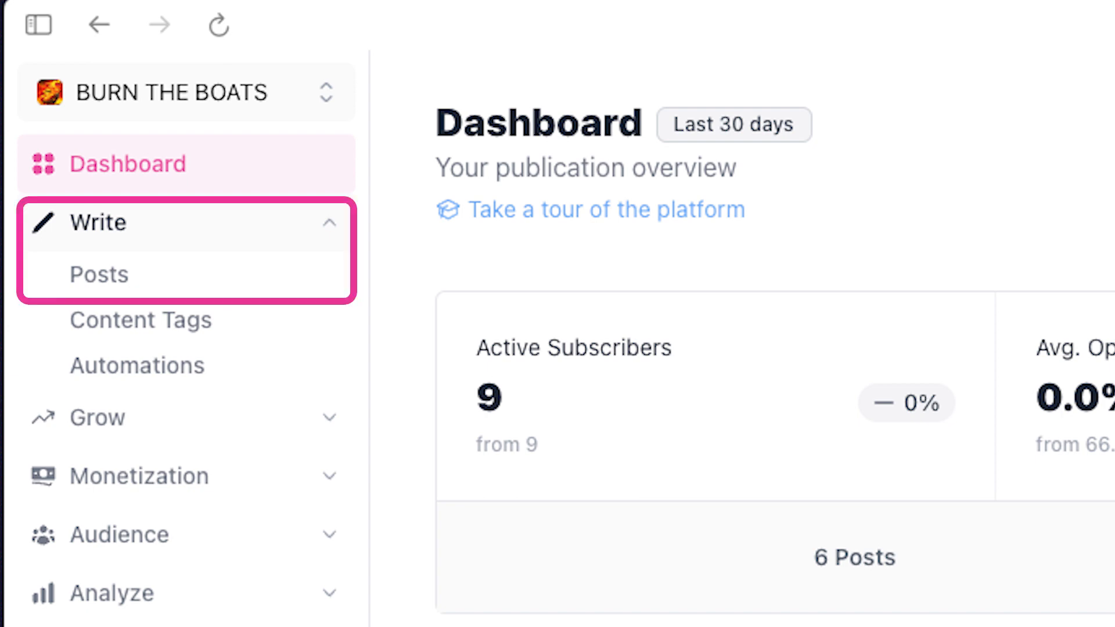
Step: Create a new post, write 'Hey,', add blocks with '/' and keep the AI-rewritten sample sentence
left_click(98, 274)
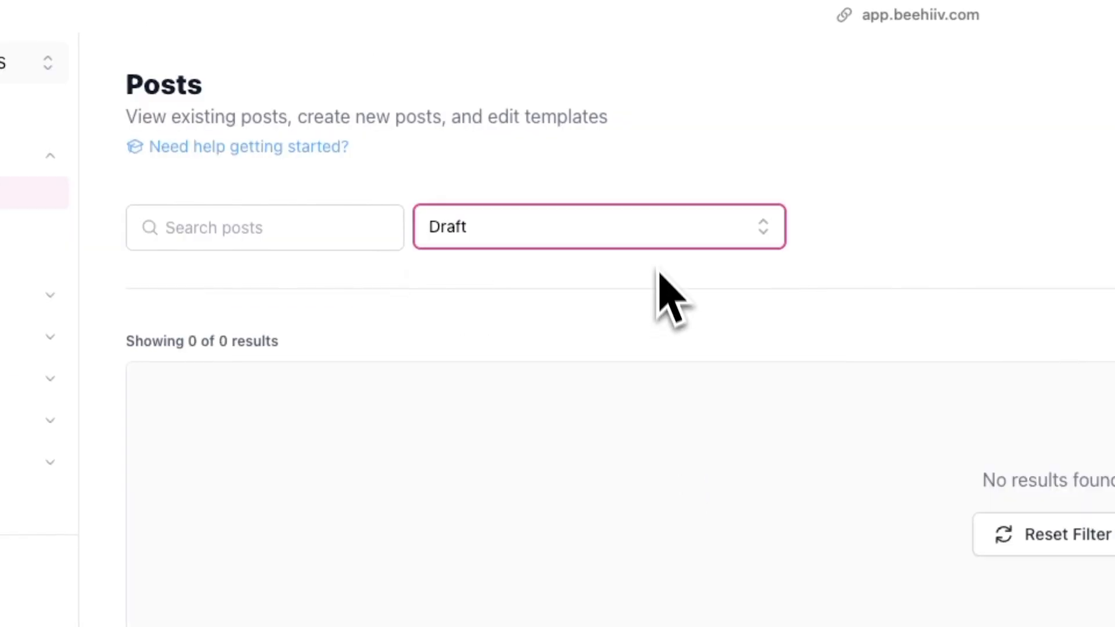
left_click(1008, 115)
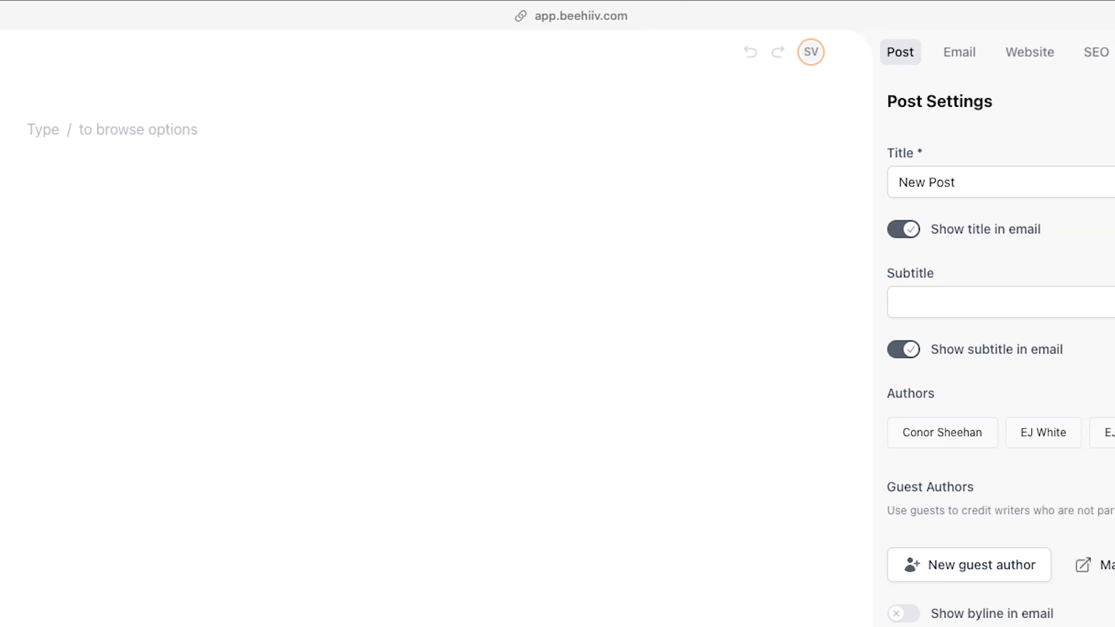
type("Hey,")
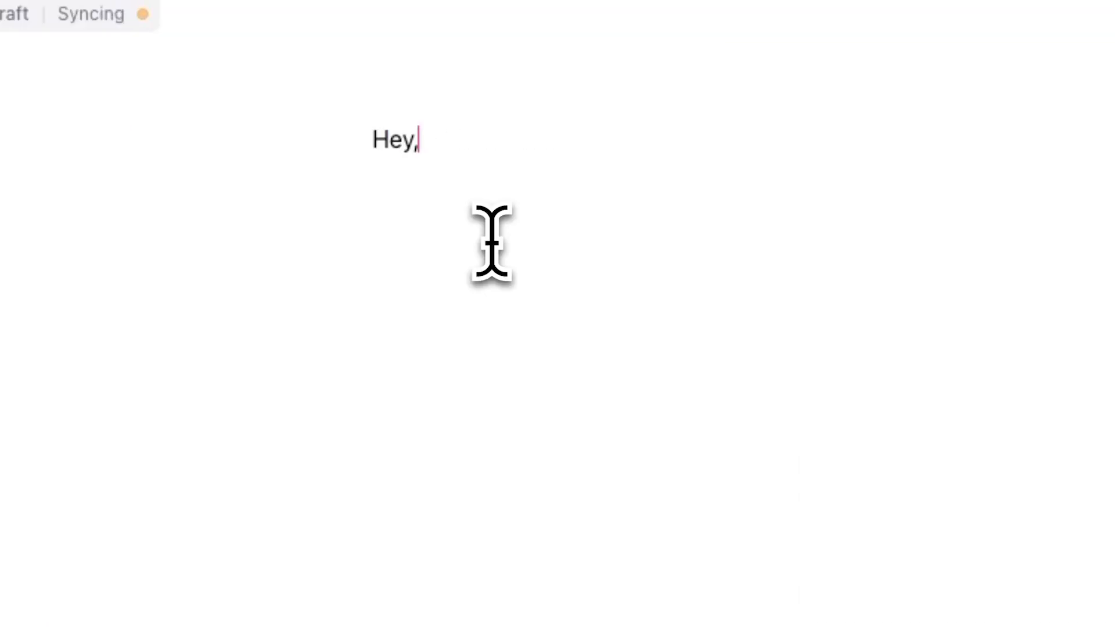
type("/")
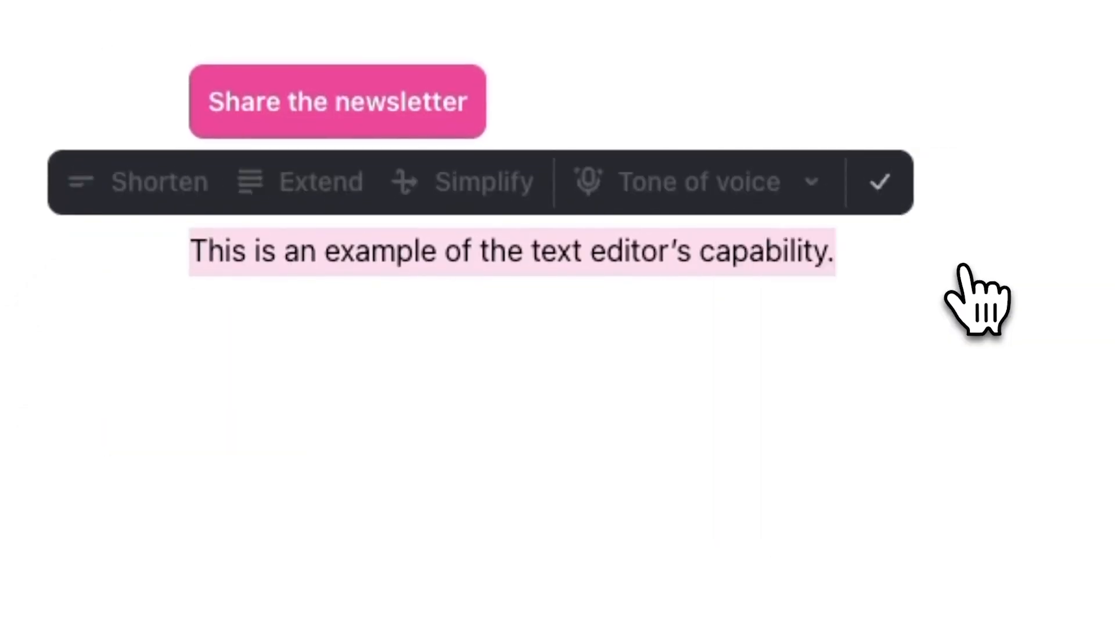
left_click(700, 181)
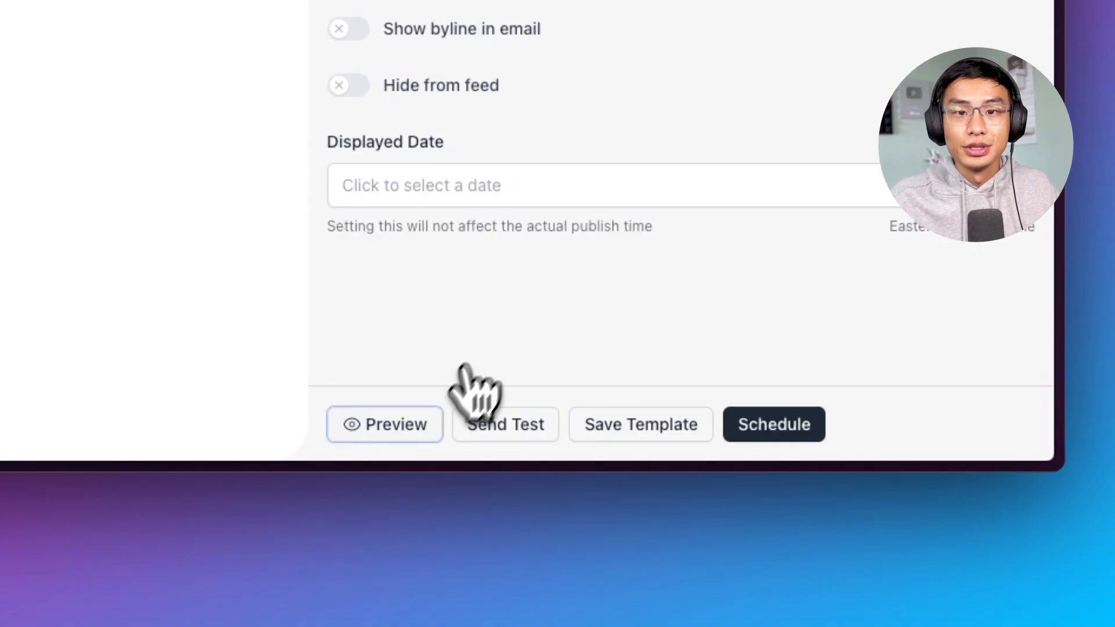
Step: Preview the draft as email and web, then bring up the Send Test email dialog
left_click(385, 425)
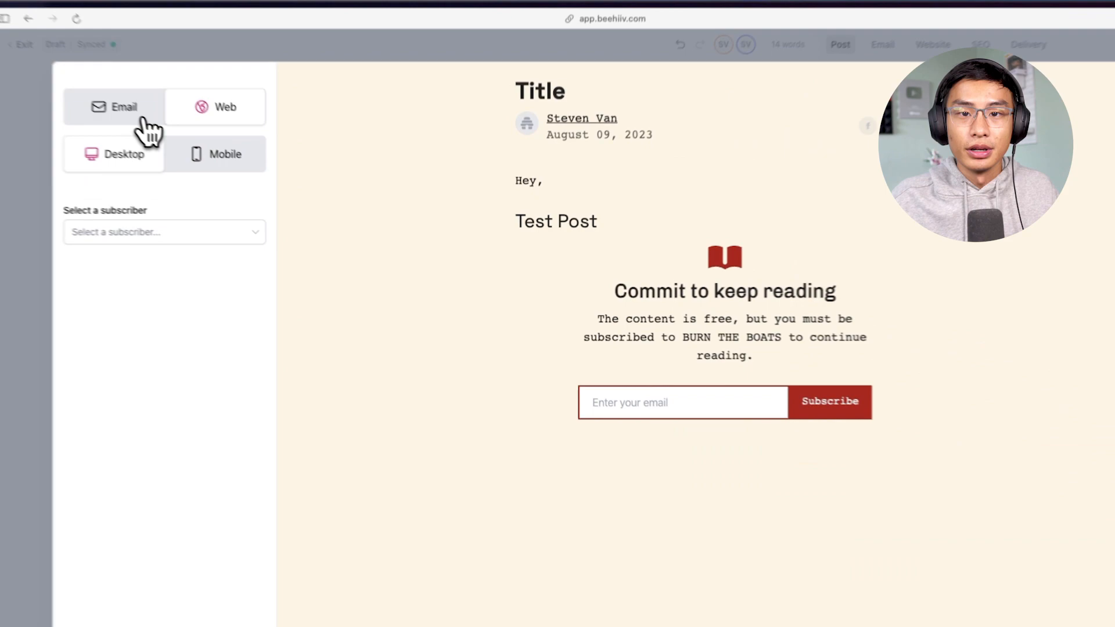
left_click(210, 106)
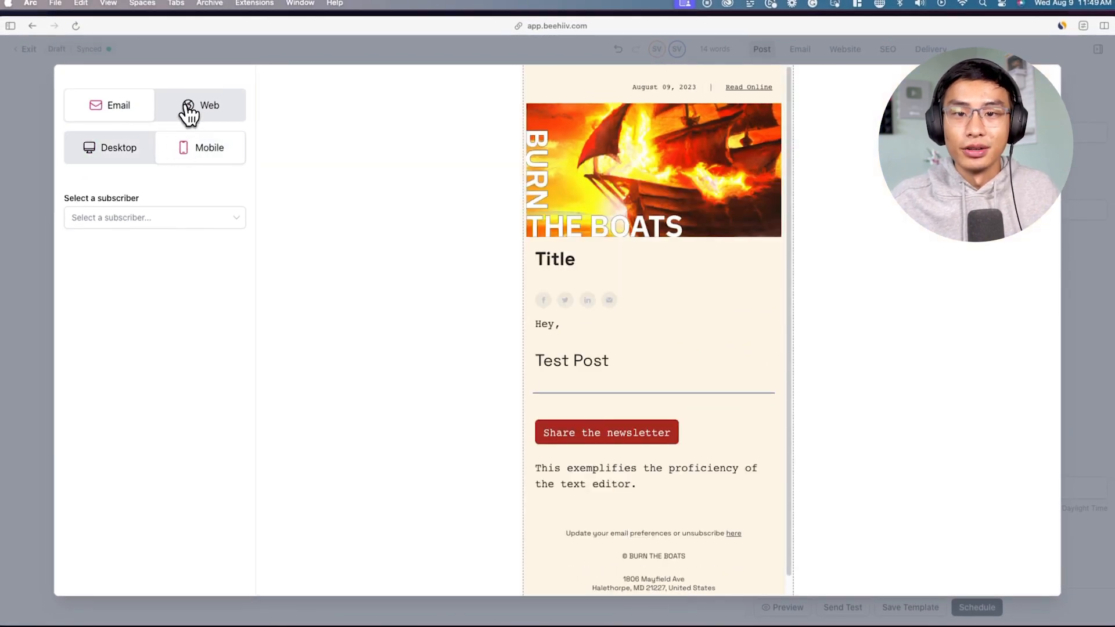
left_click(842, 608)
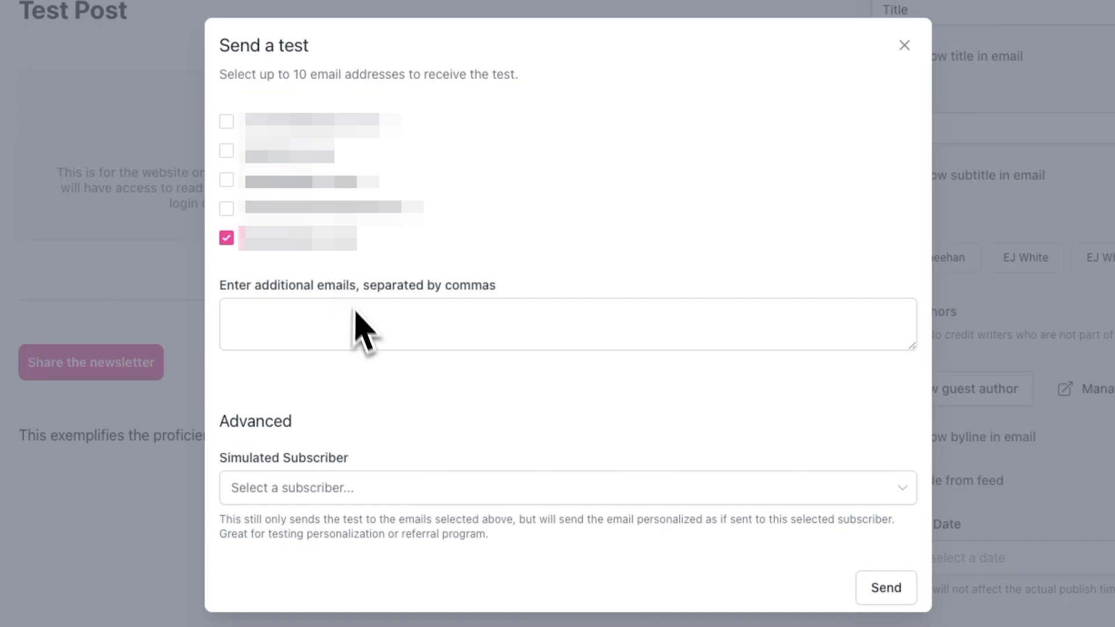
mouse_move(828, 502)
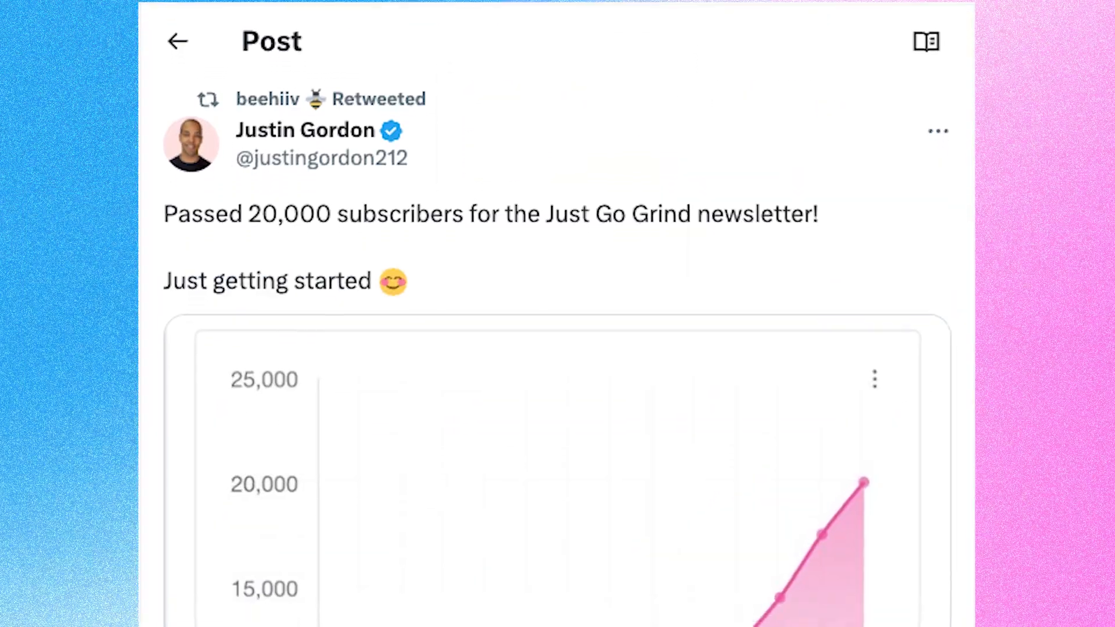
scroll("down", 3)
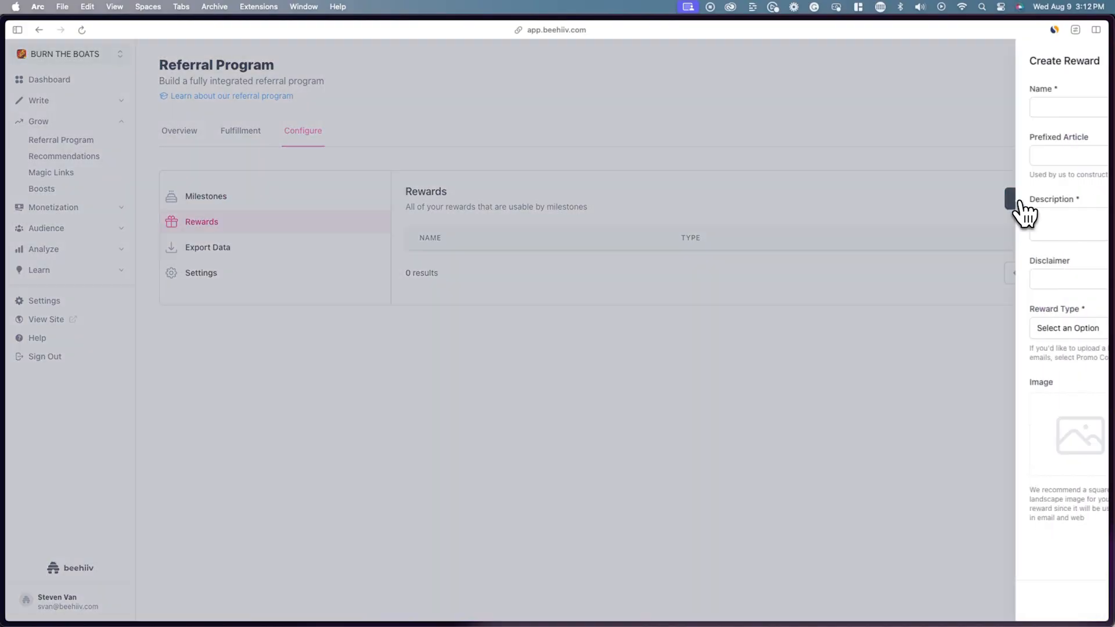
Step: Name a referral reward 'Discord Server Acce' and start adding a recommended publication
type("Discord Server Acce")
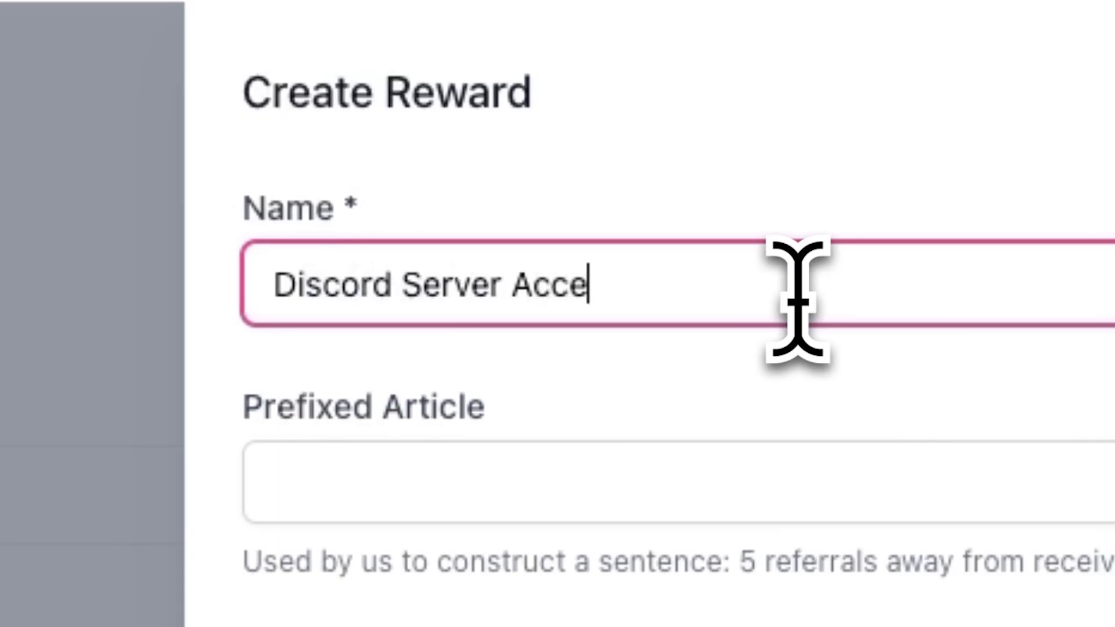
scroll("down", 3)
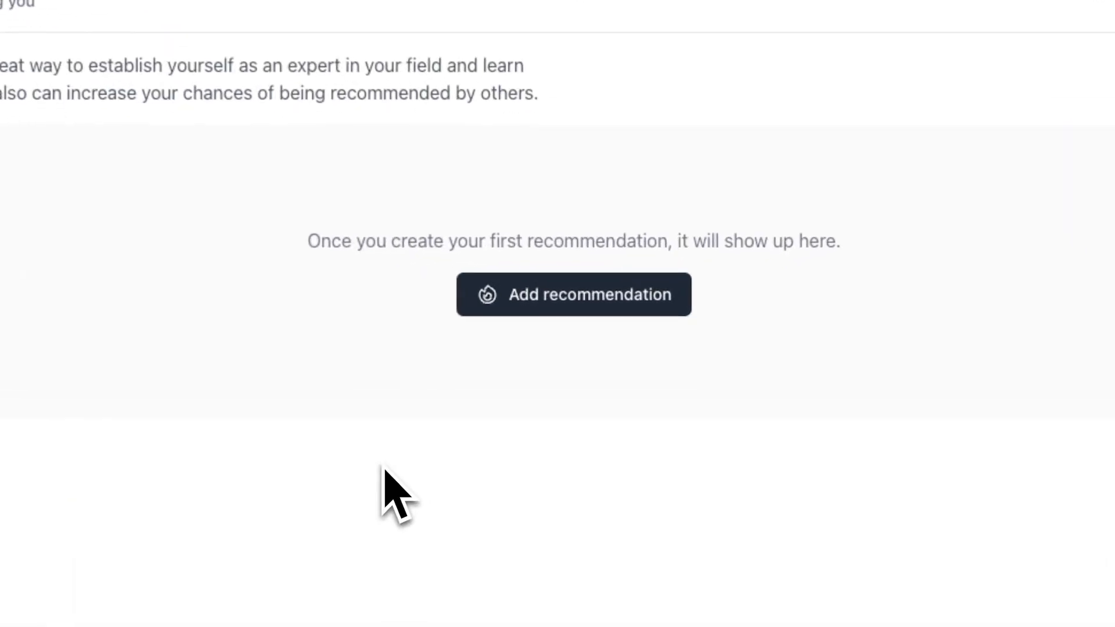
left_click(573, 294)
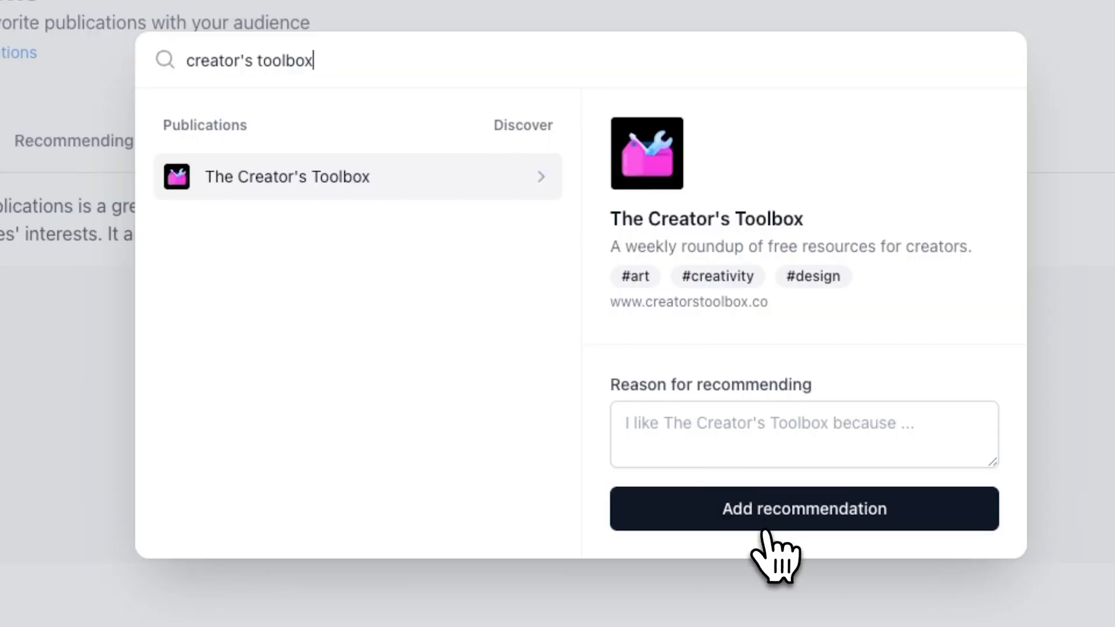
Step: Recommend The Creator's Toolbox and opt into it from the subscribe page preview
left_click(804, 509)
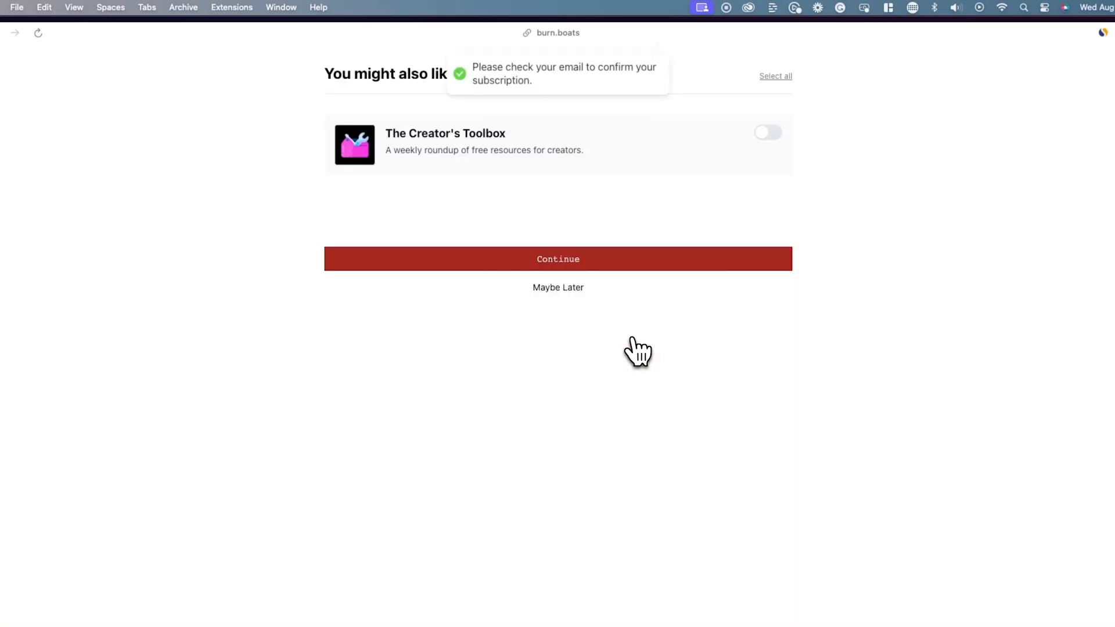
left_click(767, 133)
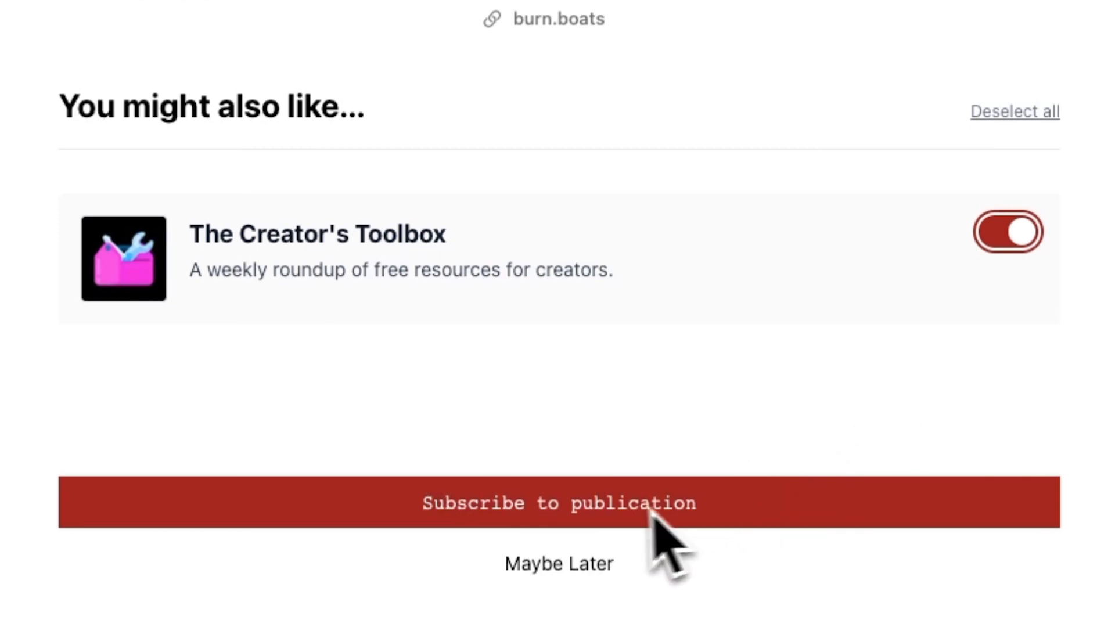
left_click(559, 503)
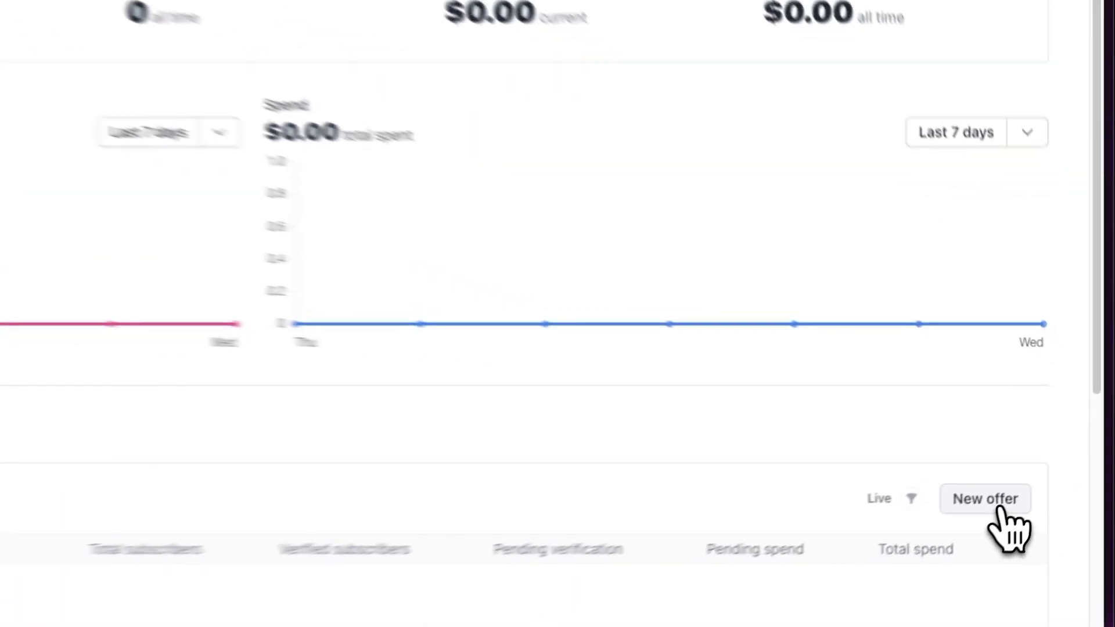
Step: Start a new boost offer and set its platform to ActiveCampaign, AWeber, then HubSpot
left_click(985, 498)
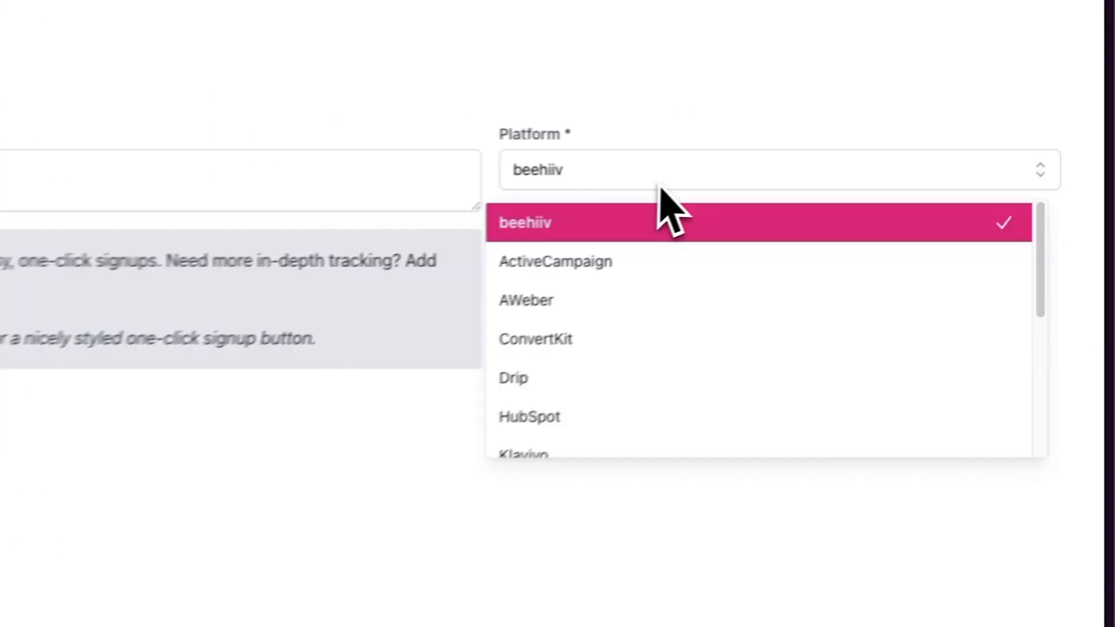
left_click(555, 261)
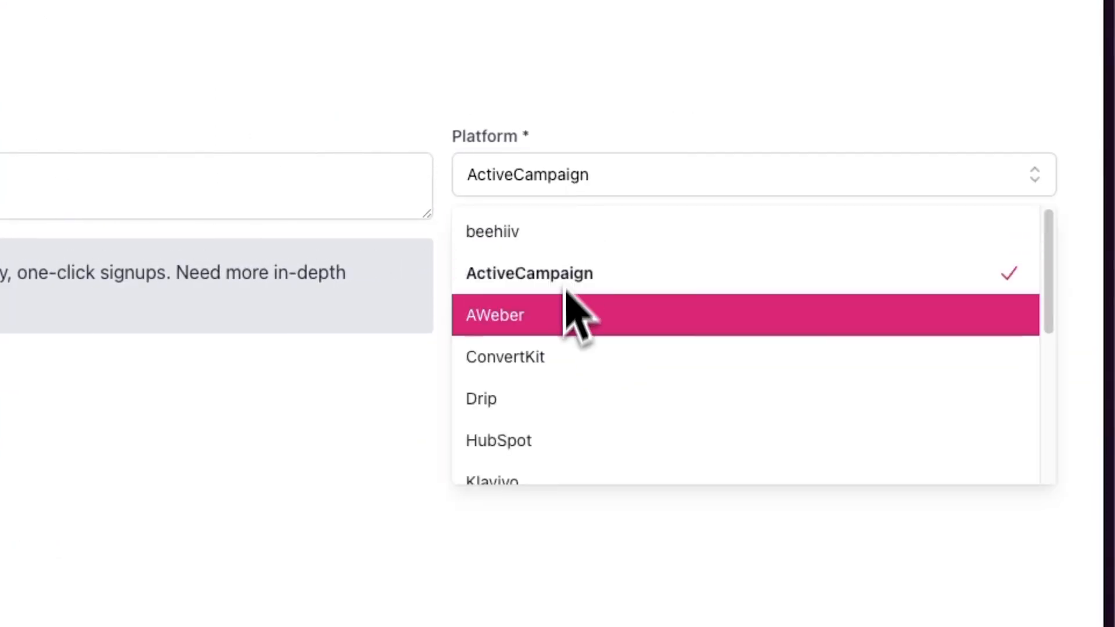
left_click(495, 315)
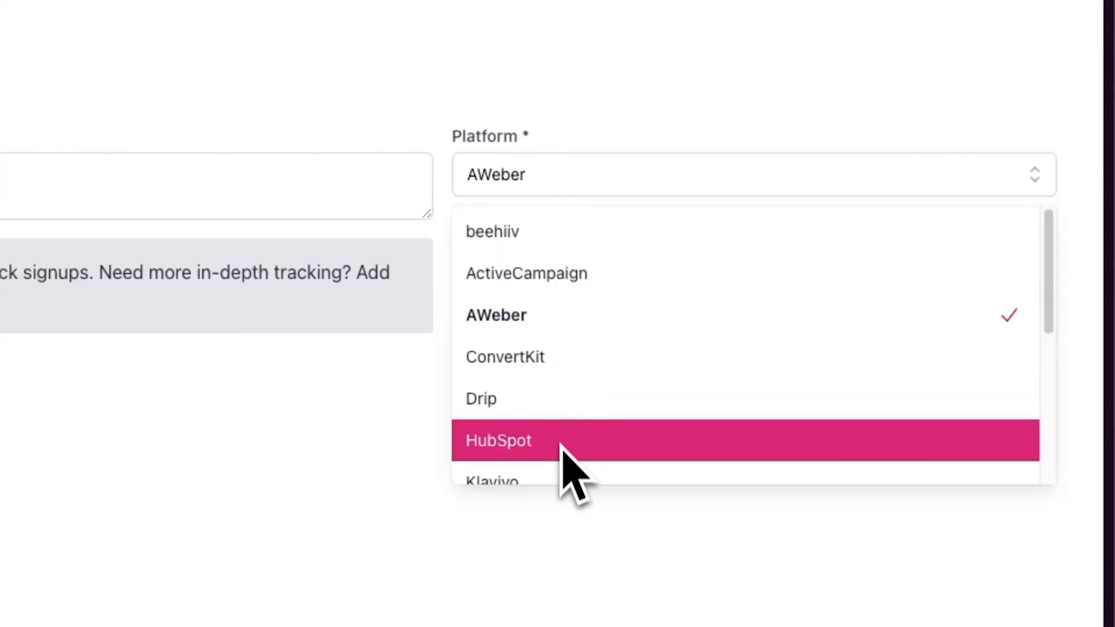
left_click(498, 440)
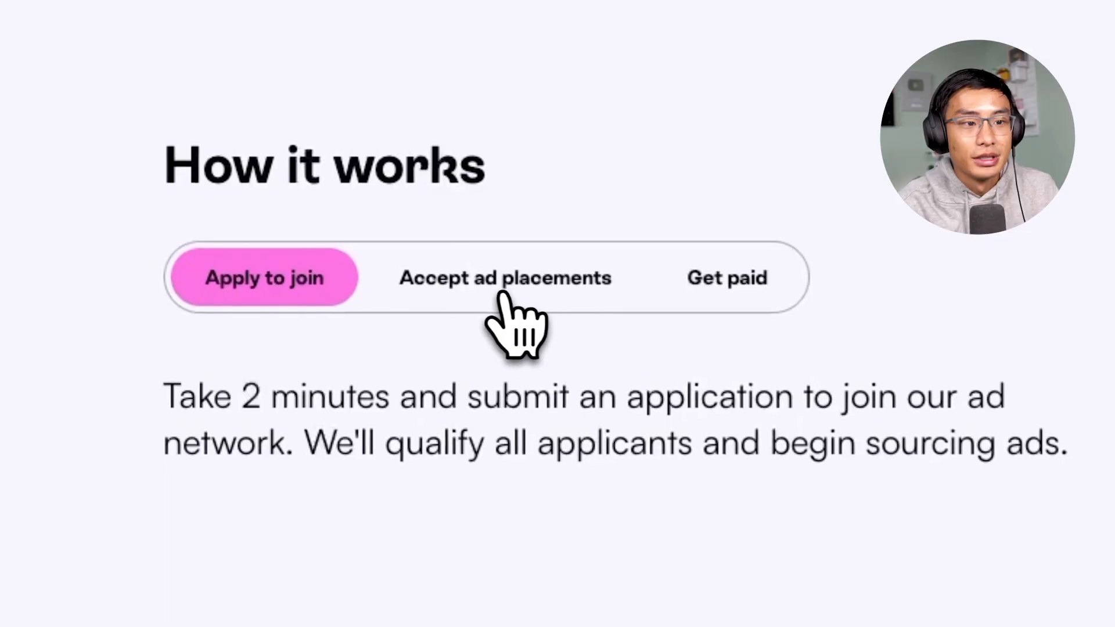
Step: View accepting ad placements, enable Premium Subscriptions and change the earnings charts' time range
left_click(506, 278)
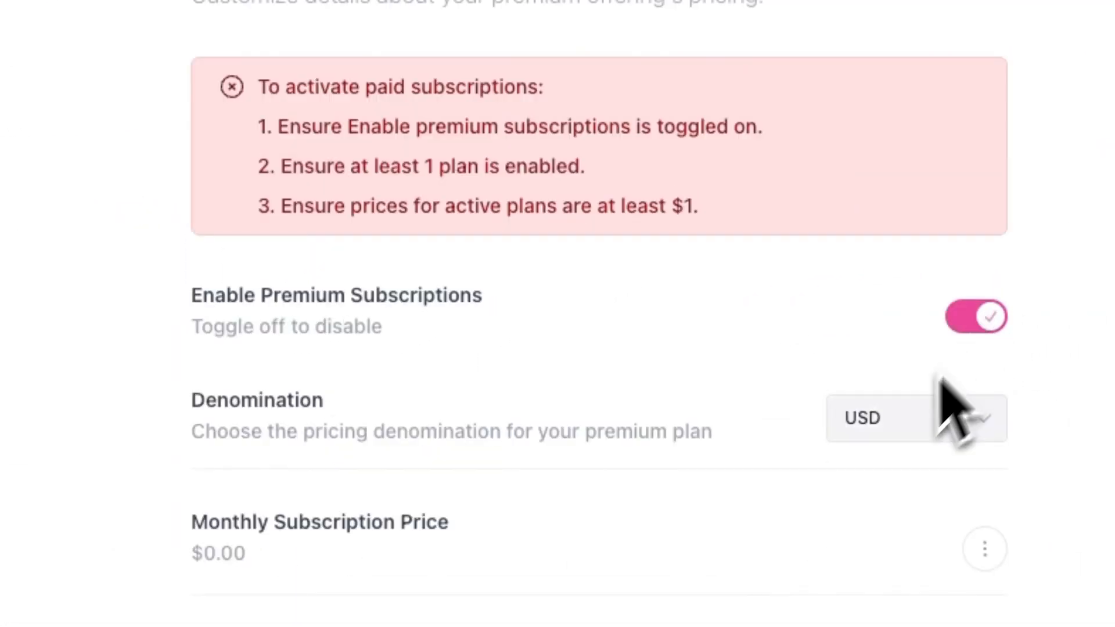
left_click(985, 549)
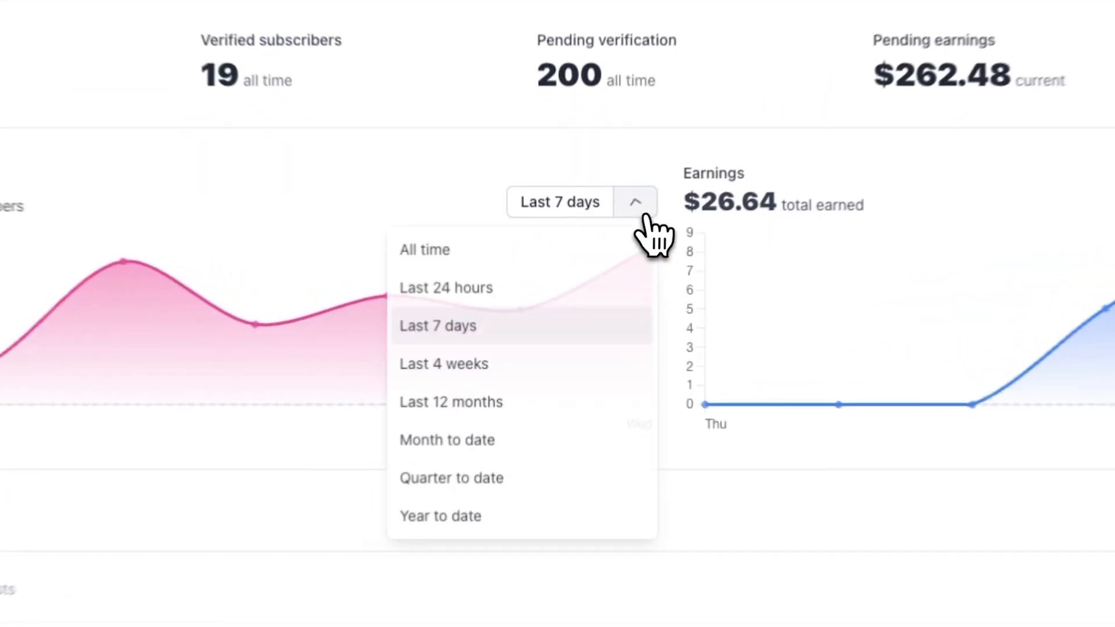
left_click(446, 287)
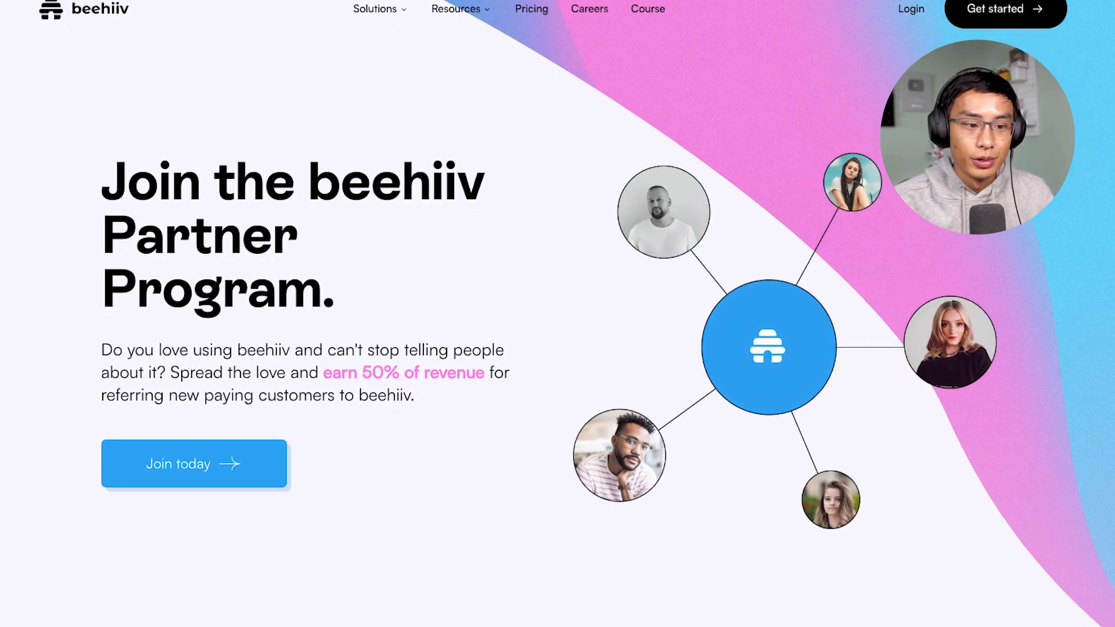
scroll("down", 3)
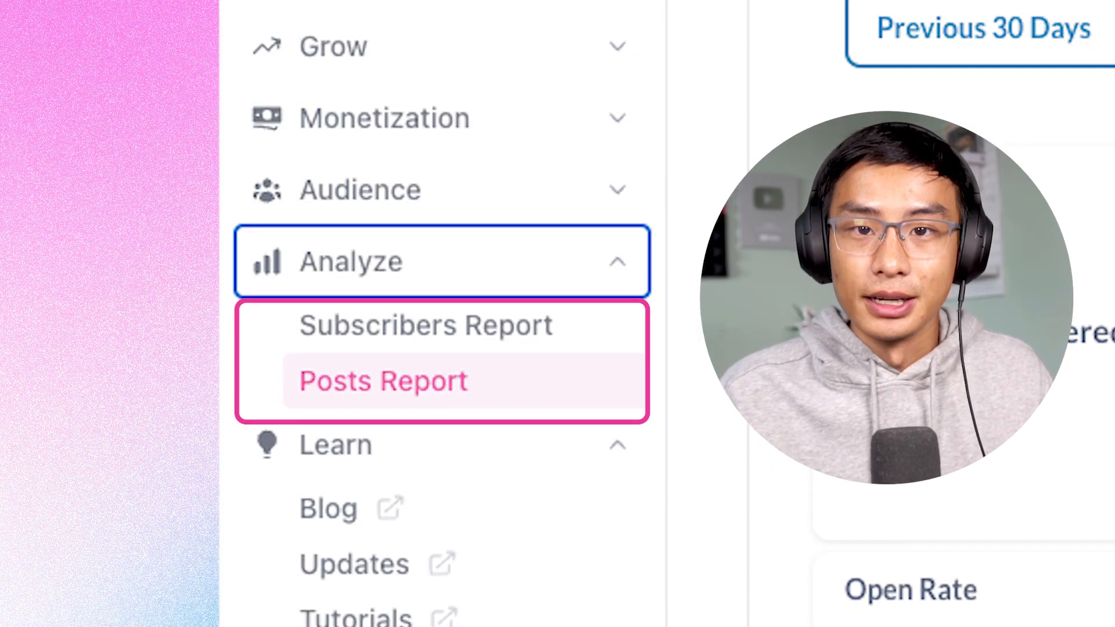
Step: Open the Subscribers Report showing 841 subscribers over the previous 30 days and their sources
left_click(425, 325)
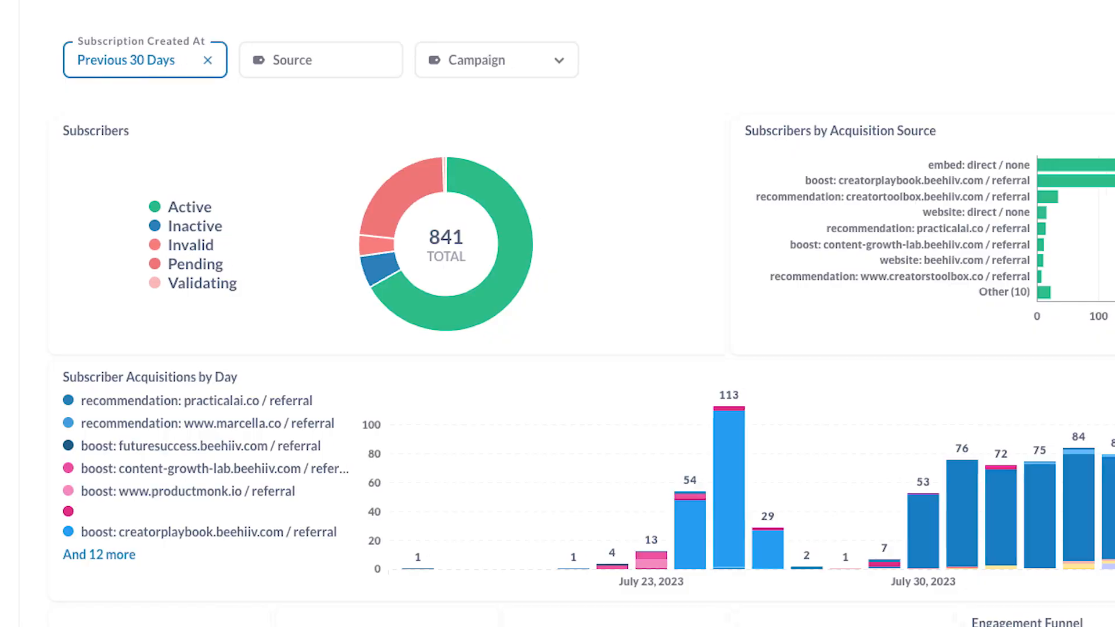
scroll("right", 3)
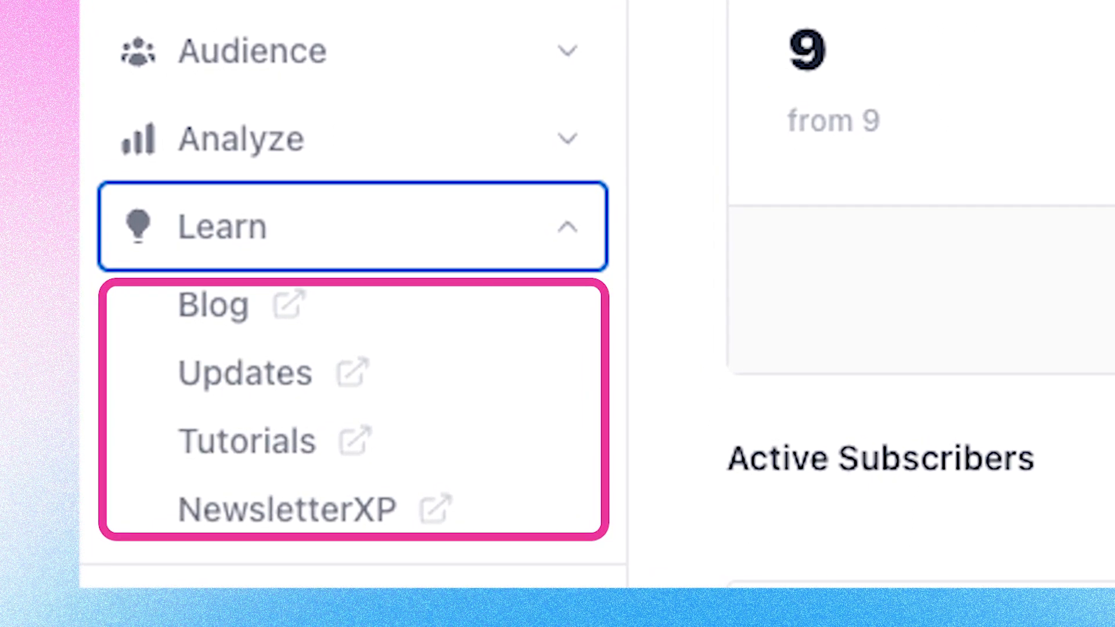
Step: Open the beehiiv blog with articles on growing and monetizing newsletters
left_click(211, 305)
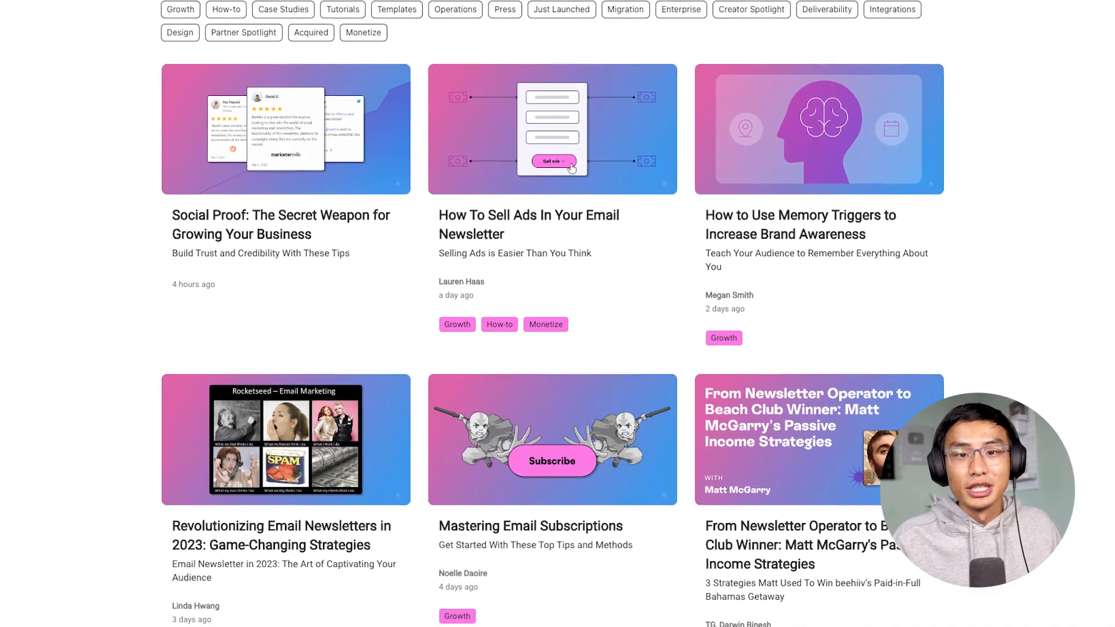